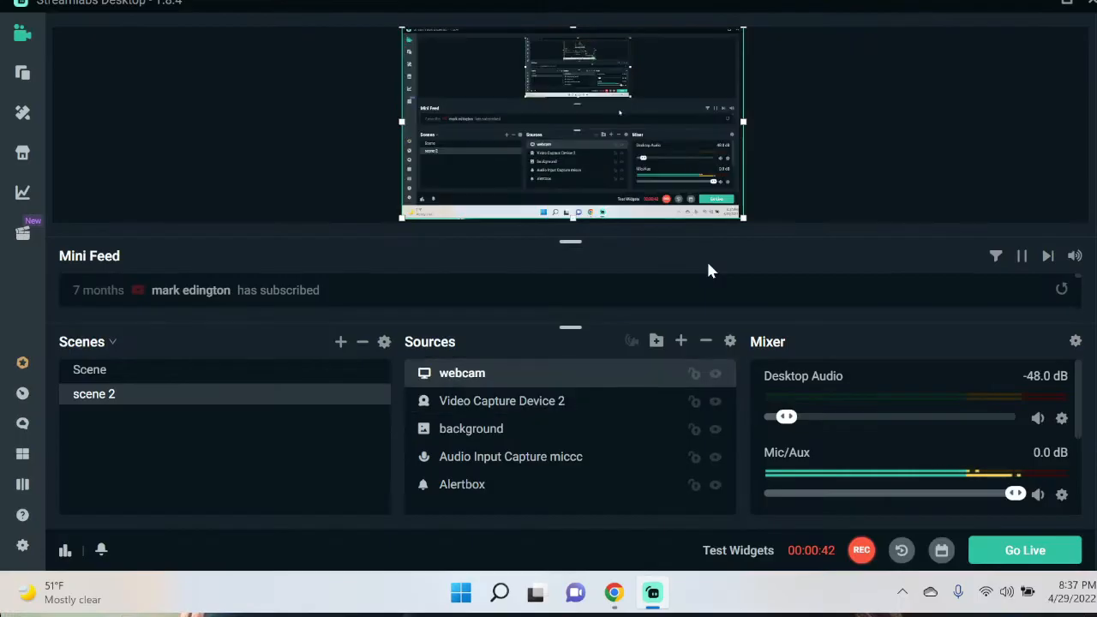
{"action": "mouse_move", "coordinate": [555, 408]}
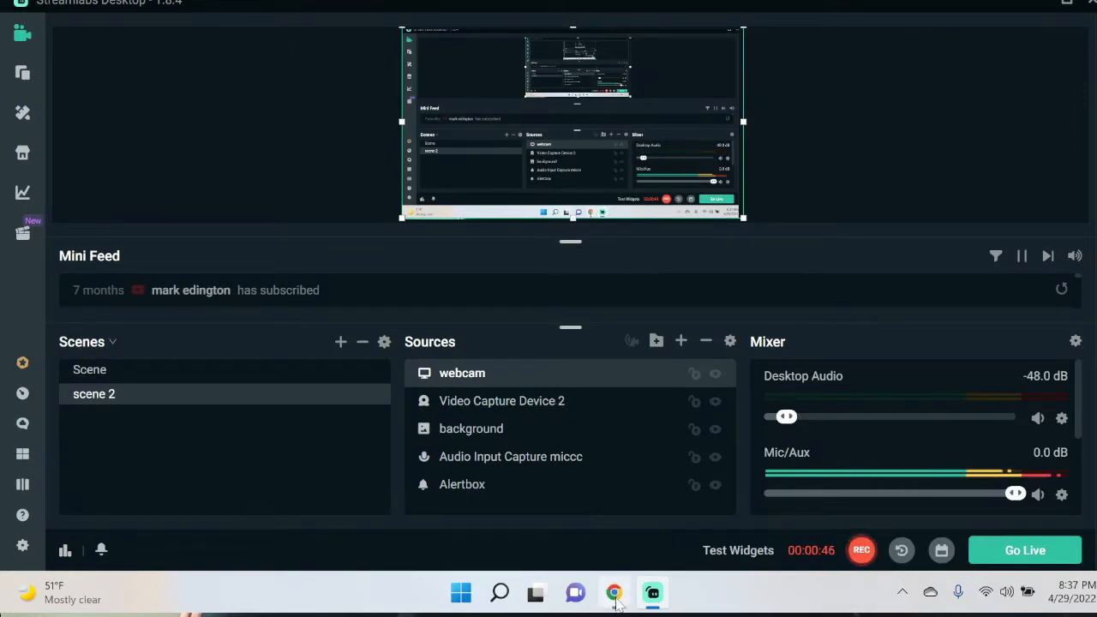
Switch the XBTUSD perpetual chart to 4-hour candles and compress the price scale
{"action": "left_click", "coordinate": [614, 593]}
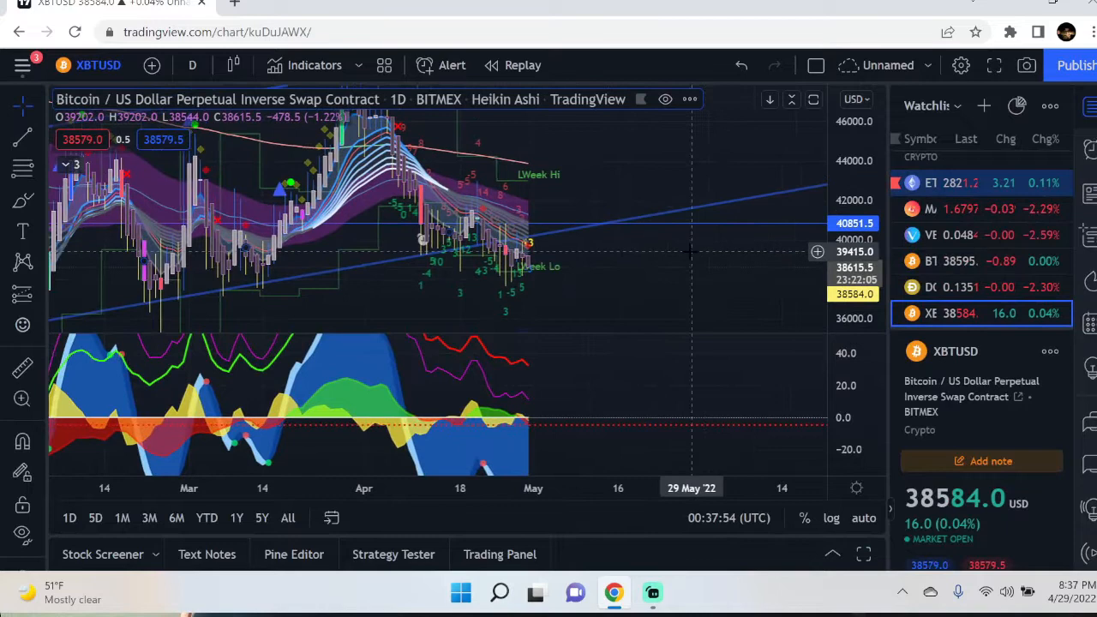
{"action": "left_click", "coordinate": [192, 65]}
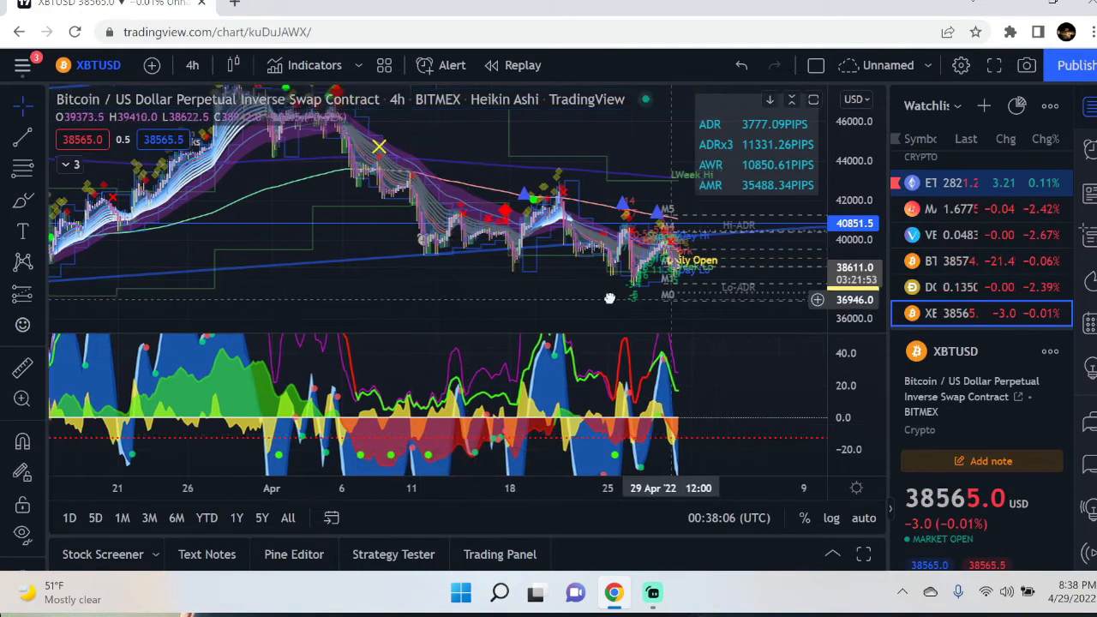
{"action": "left_click_drag", "start_coordinate": [608, 298], "coordinate": [263, 284]}
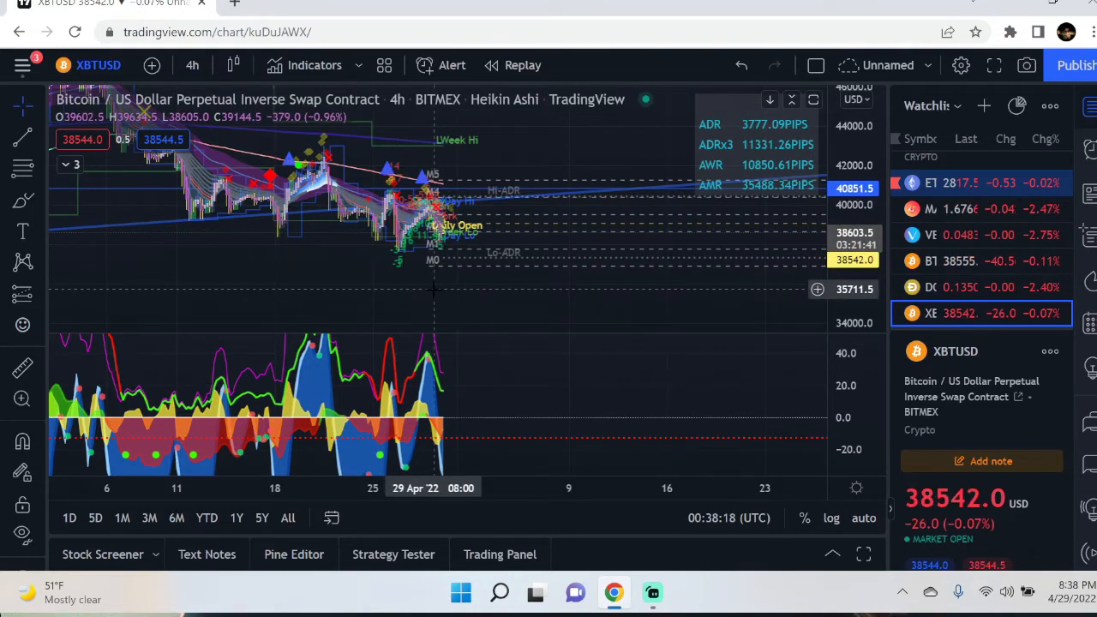
{"action": "left_click", "coordinate": [192, 65]}
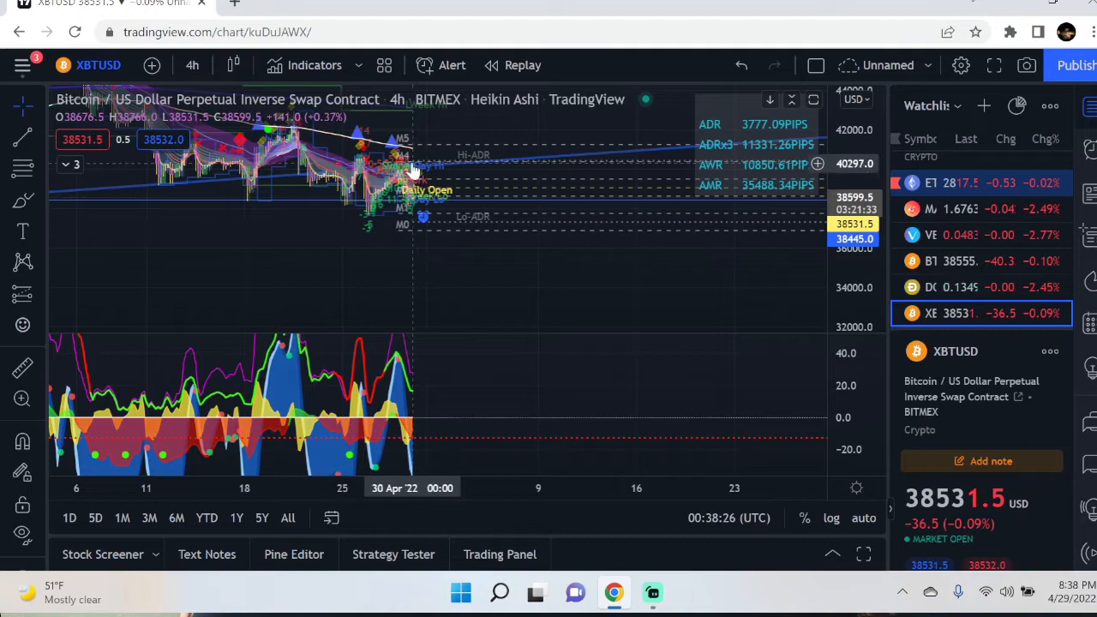
Switch the Bitcoin chart to weekly candles from the interval list
{"action": "left_click", "coordinate": [192, 65]}
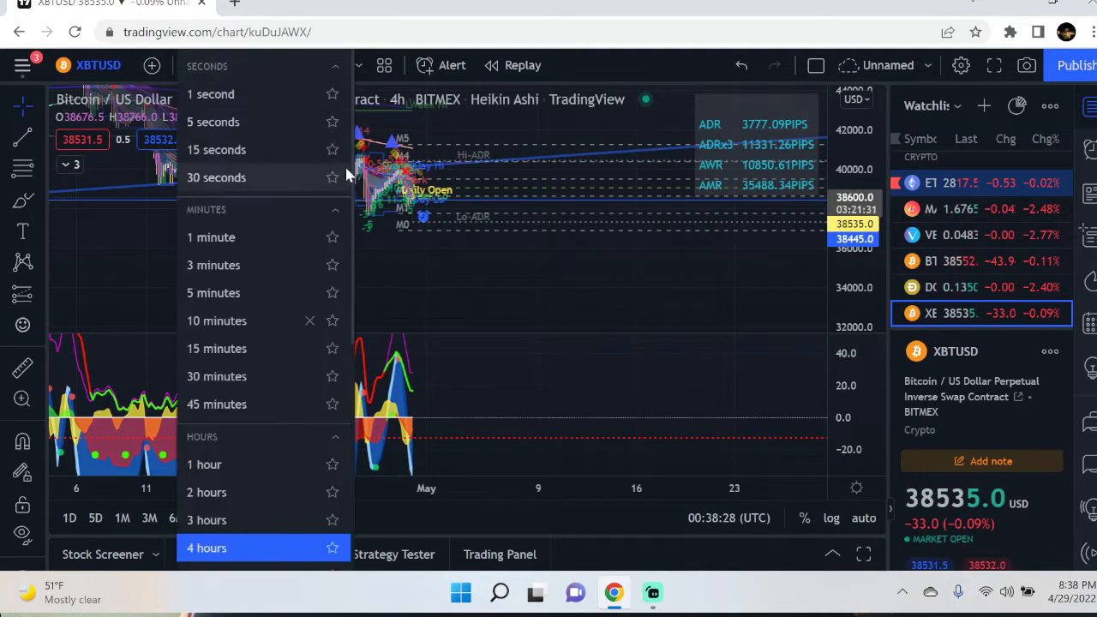
{"action": "scroll", "scroll_direction": "down", "scroll_amount": 3}
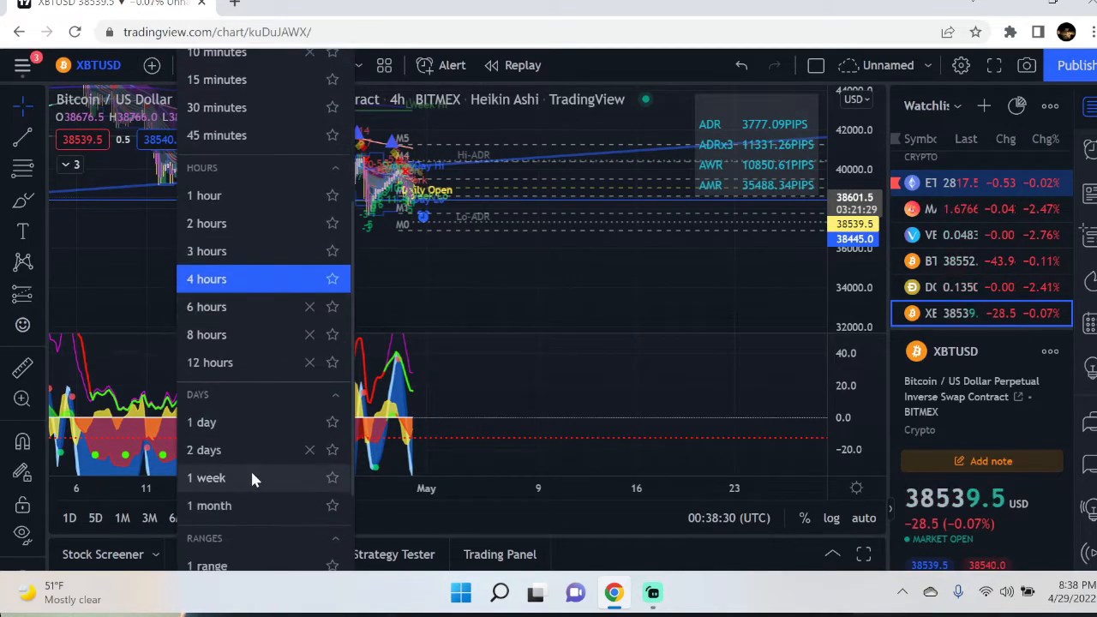
{"action": "left_click", "coordinate": [206, 476]}
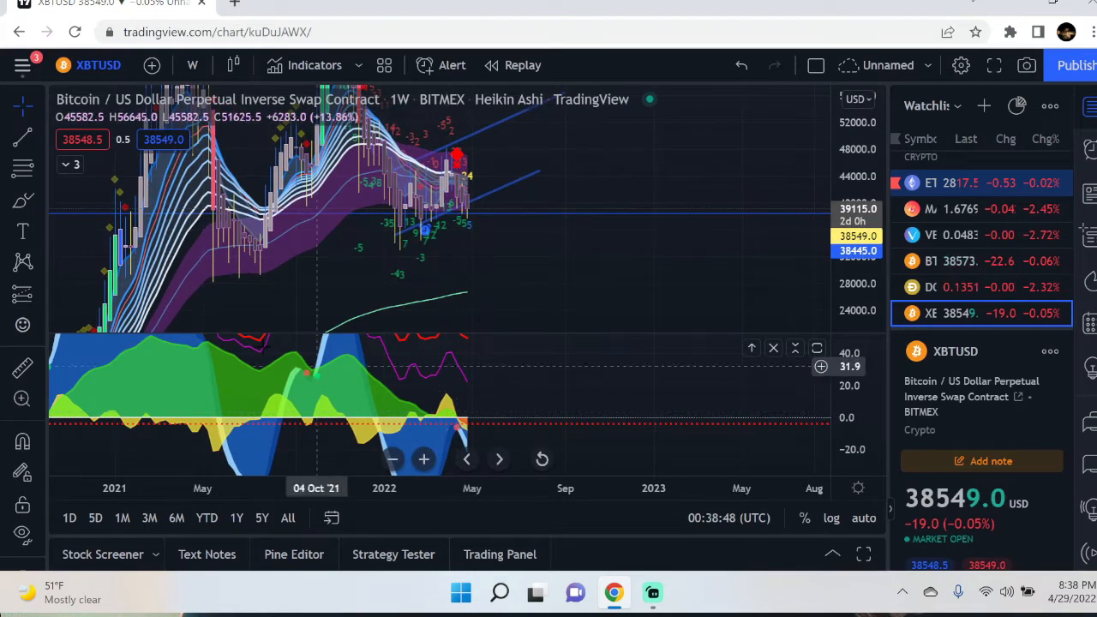
{"action": "mouse_move", "coordinate": [380, 381]}
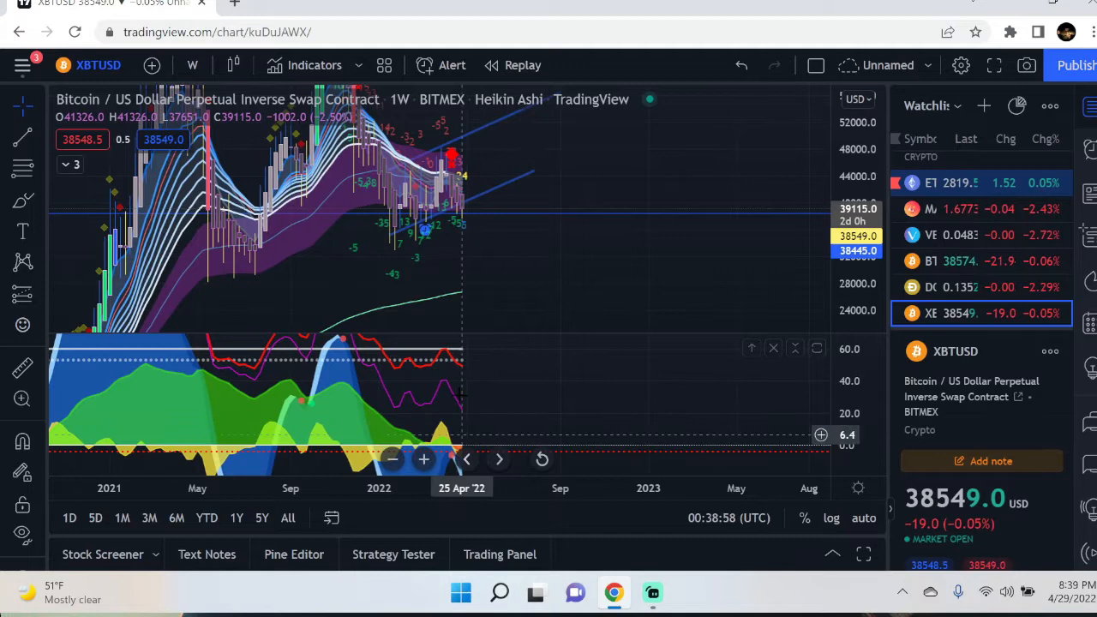
{"action": "mouse_move", "coordinate": [528, 398]}
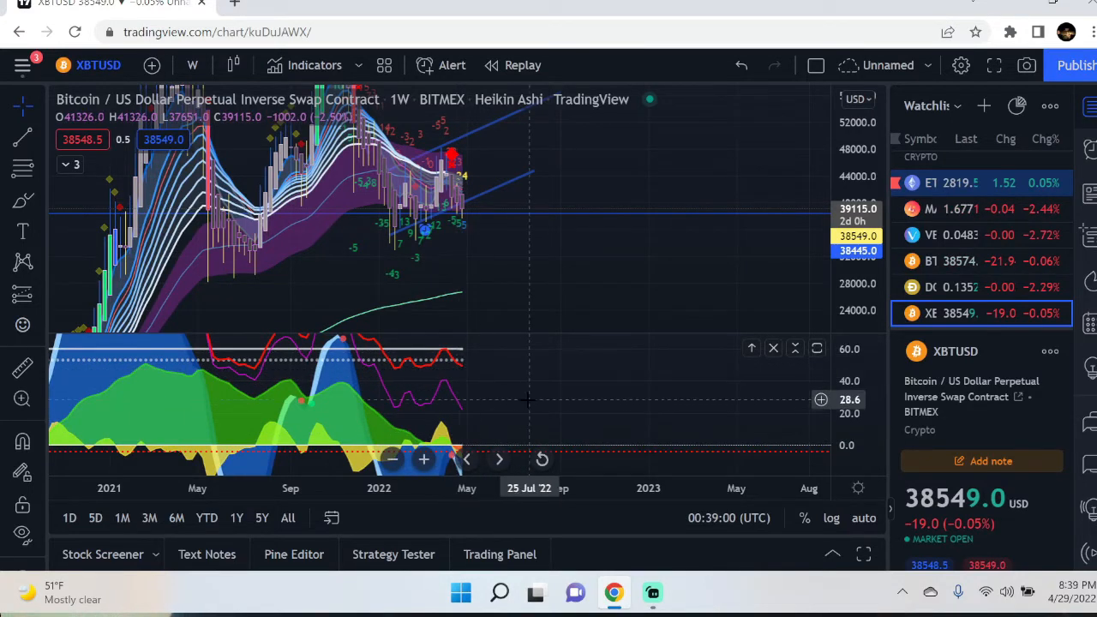
{"action": "mouse_move", "coordinate": [439, 199]}
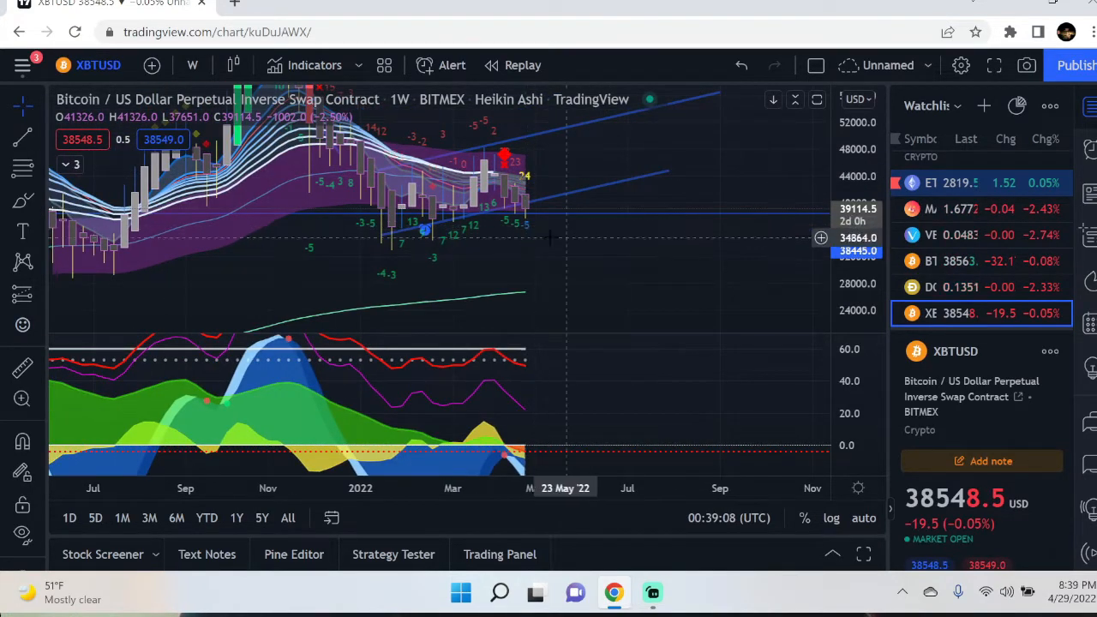
{"action": "mouse_move", "coordinate": [353, 202]}
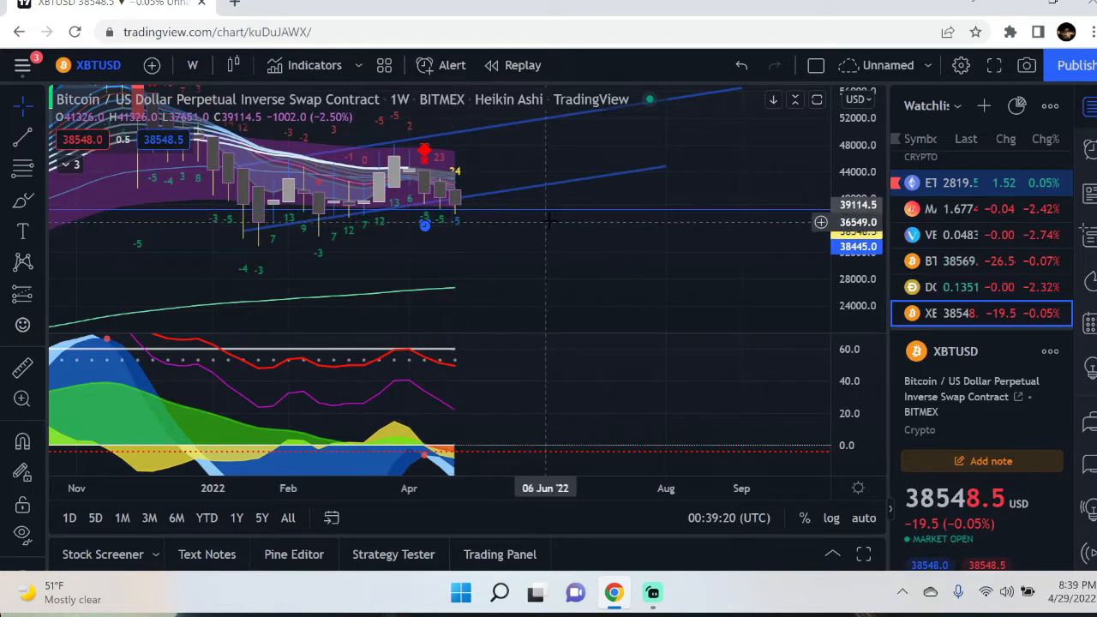
{"action": "mouse_move", "coordinate": [278, 233]}
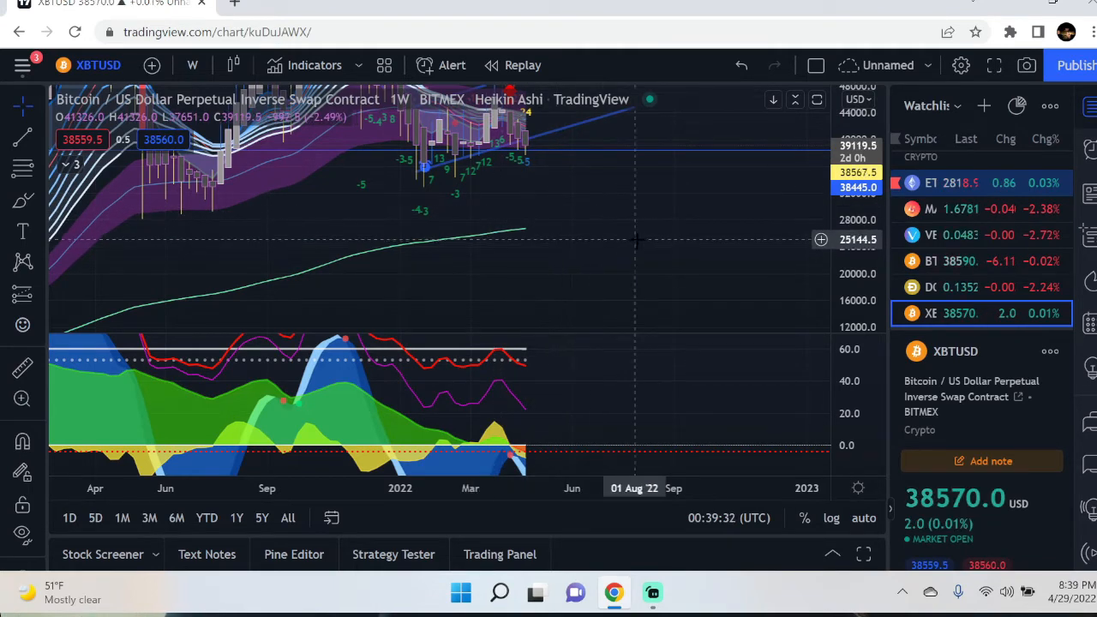
{"action": "mouse_move", "coordinate": [660, 233]}
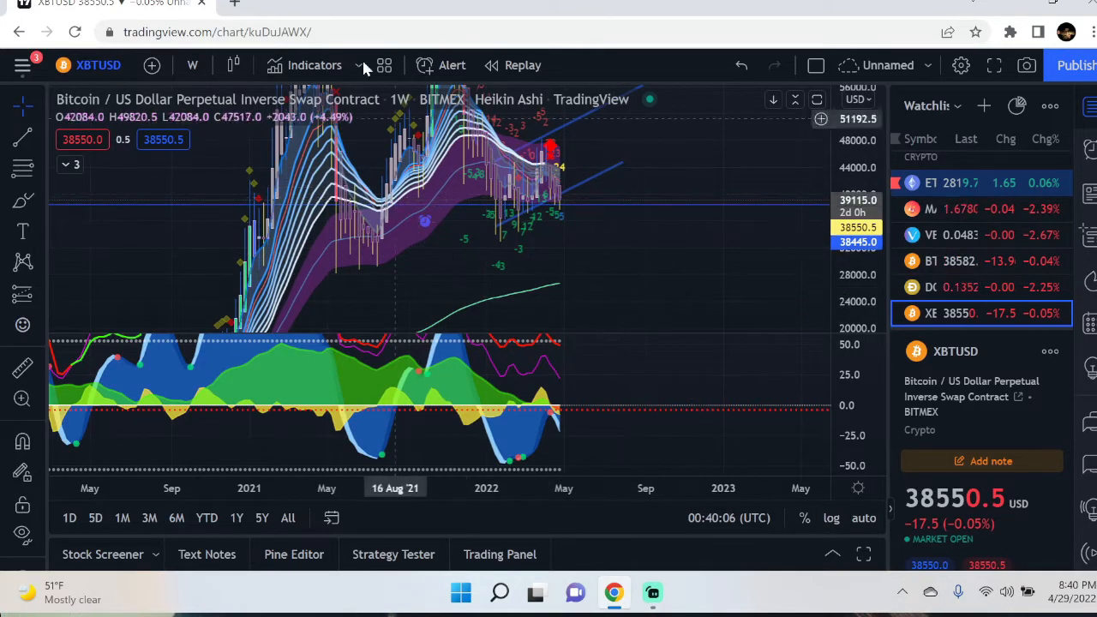
Switch to 2-day candles and zoom out to review a longer stretch of history
{"action": "left_click", "coordinate": [192, 65]}
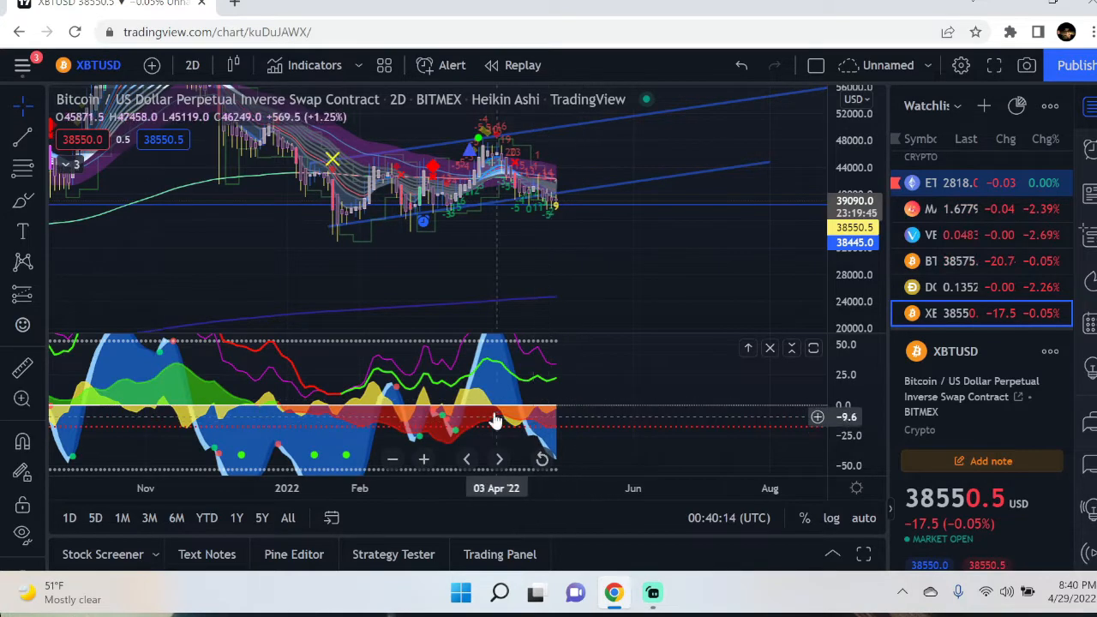
{"action": "mouse_move", "coordinate": [557, 417]}
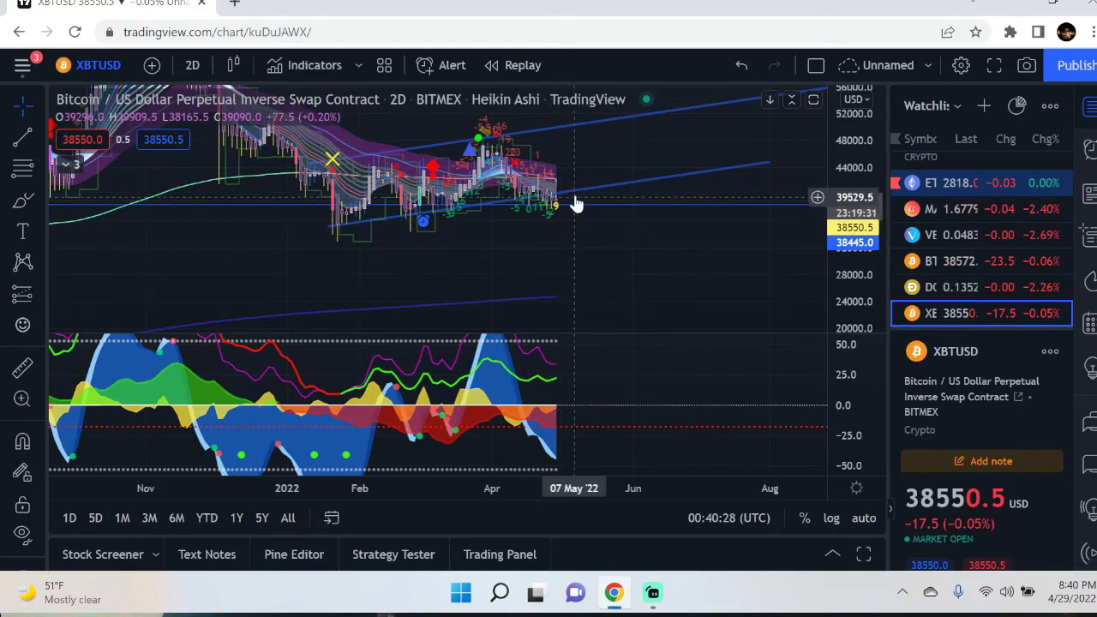
{"action": "mouse_move", "coordinate": [589, 222]}
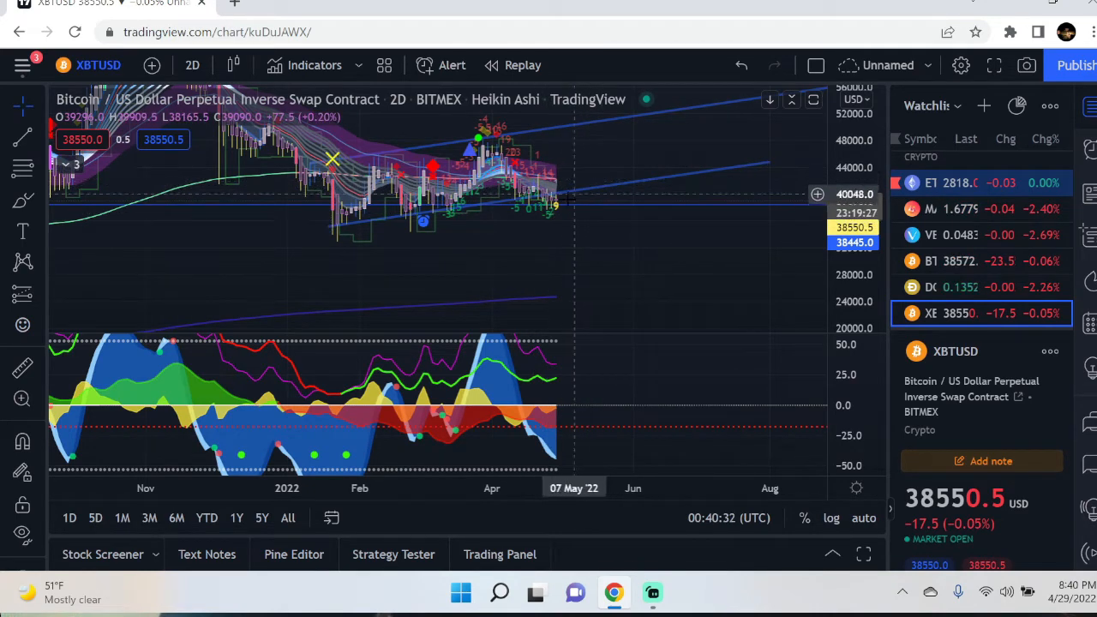
{"action": "mouse_move", "coordinate": [614, 219]}
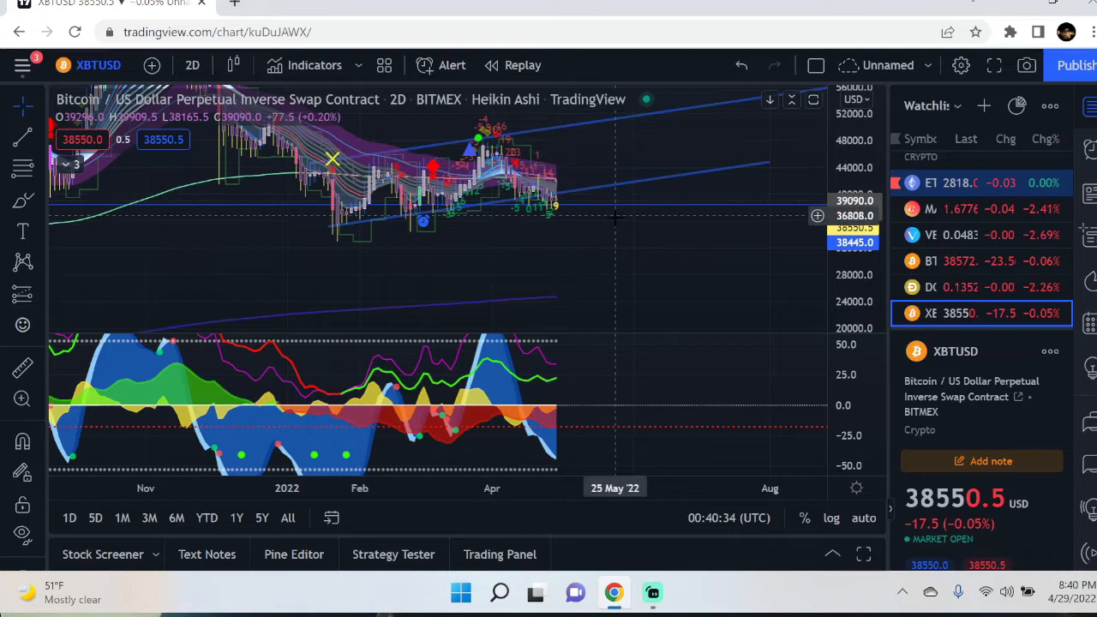
{"action": "left_click_drag", "start_coordinate": [615, 215], "coordinate": [542, 209]}
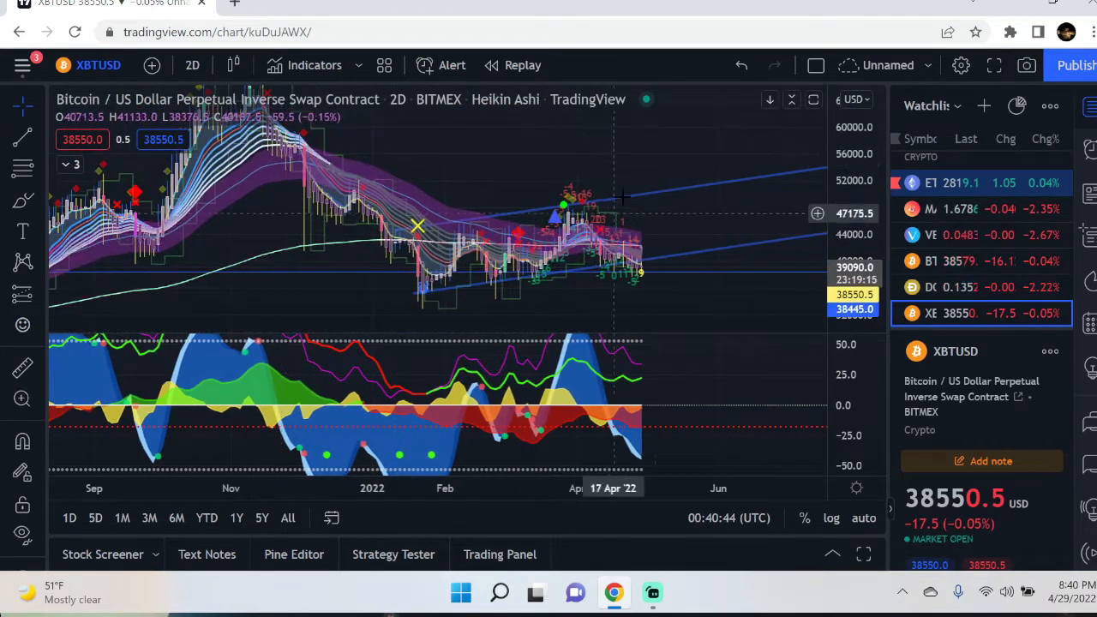
{"action": "left_click_drag", "start_coordinate": [616, 214], "coordinate": [634, 123]}
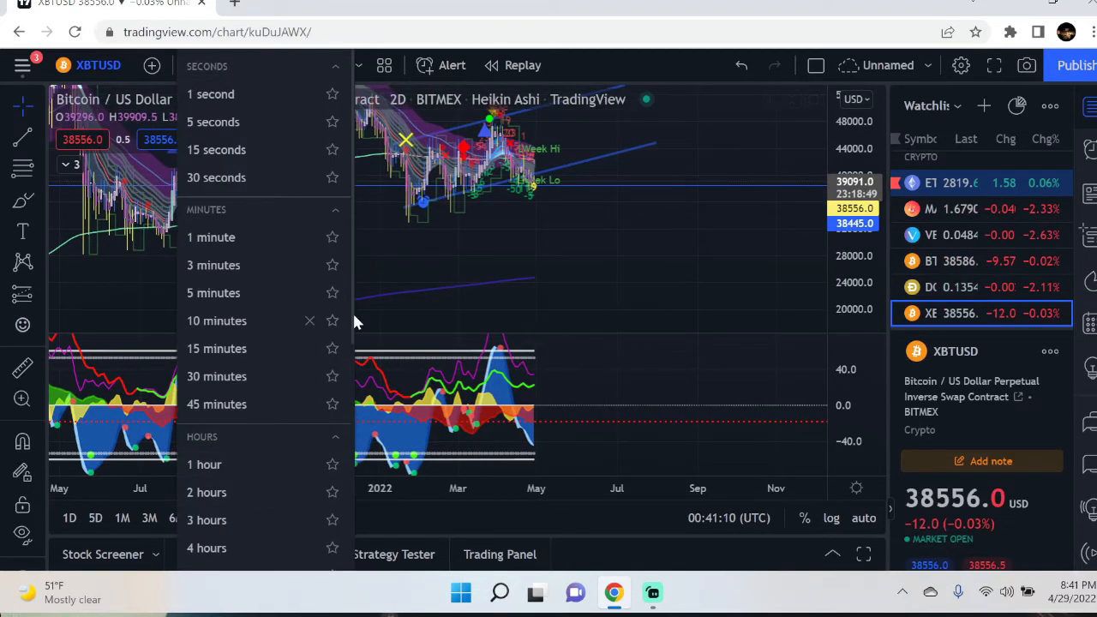
{"action": "scroll", "scroll_direction": "down", "scroll_amount": 3}
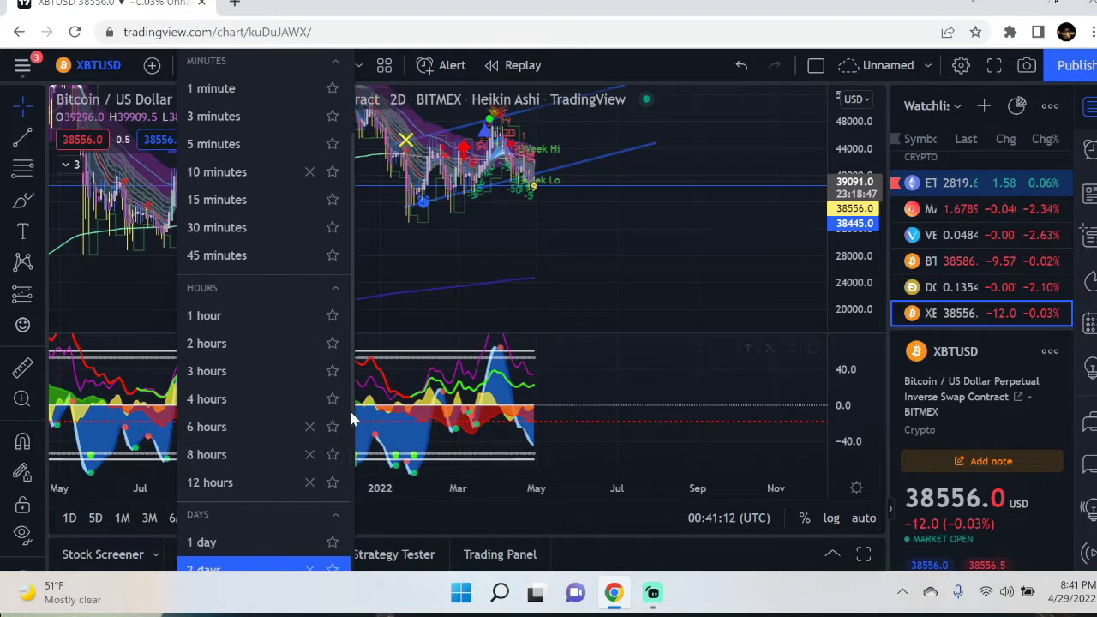